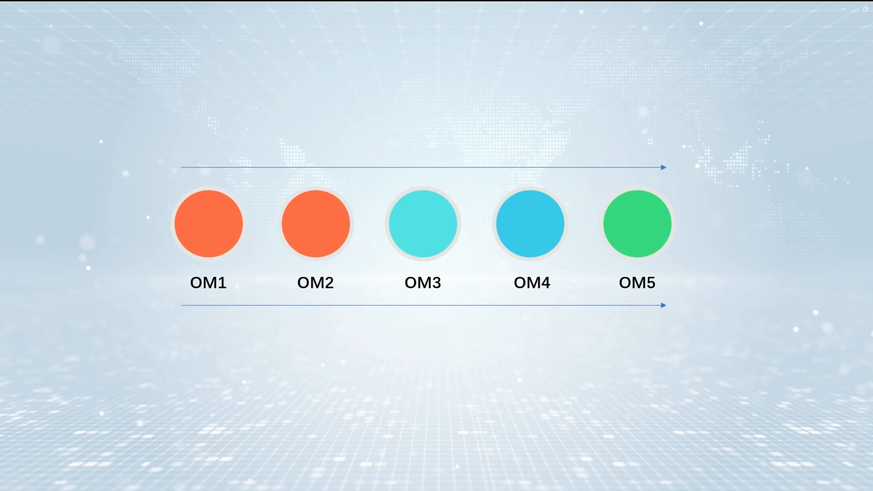
click(207, 224)
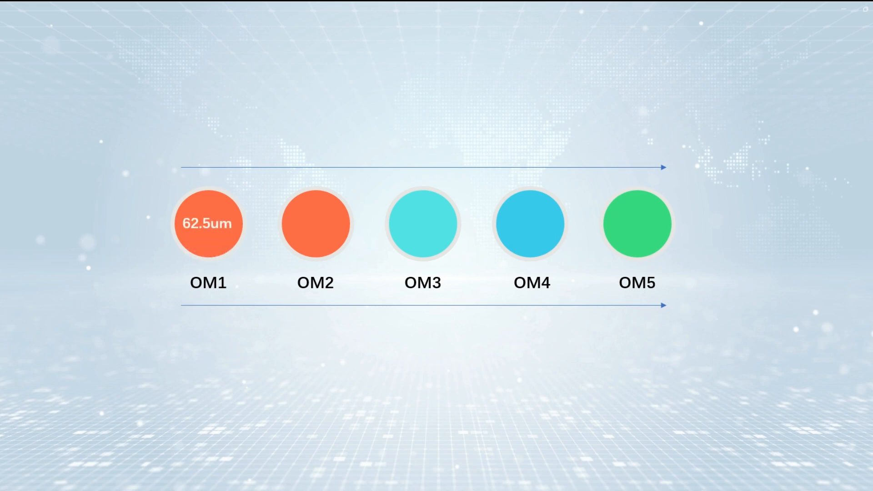